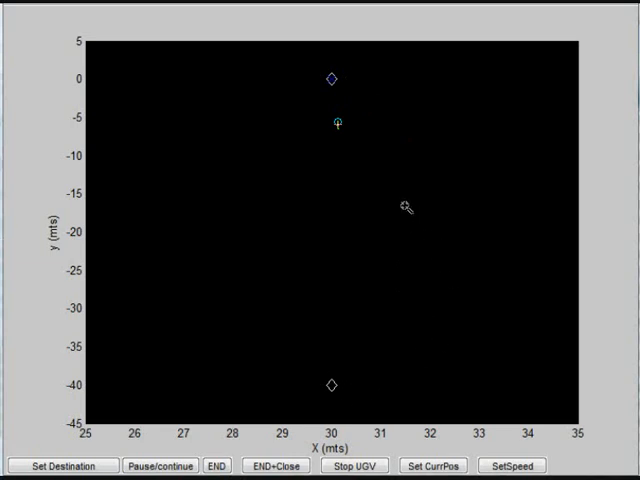
{"action": "mouse_move", "coordinate": [348, 132]}
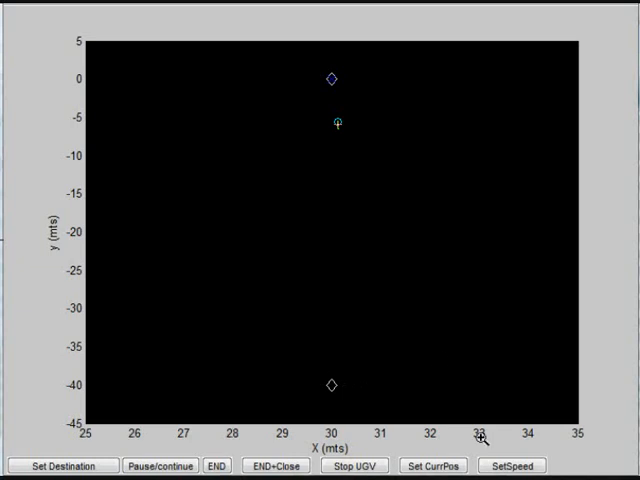
Step: Let the UGV advance from y = -40 m until the legend reports 'Too far. STOP'
{"action": "left_click", "coordinate": [512, 465]}
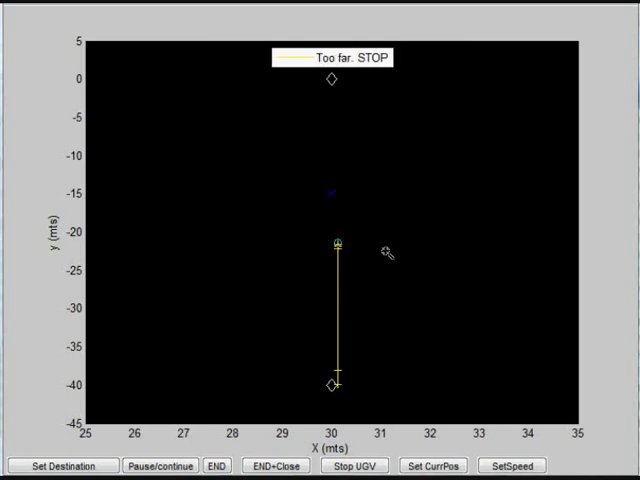
{"action": "mouse_move", "coordinate": [408, 276]}
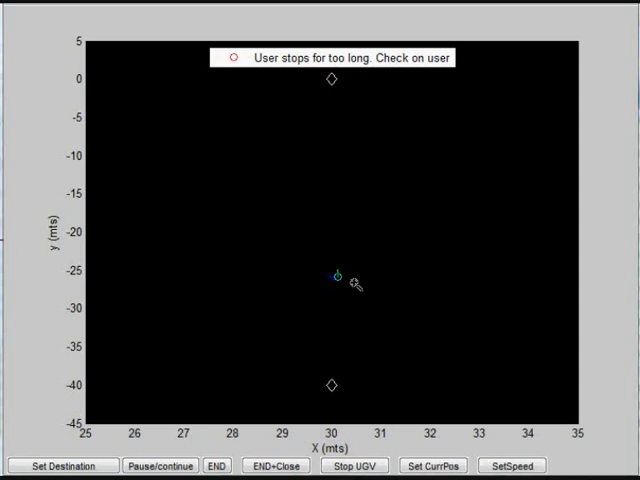
{"action": "mouse_move", "coordinate": [490, 279]}
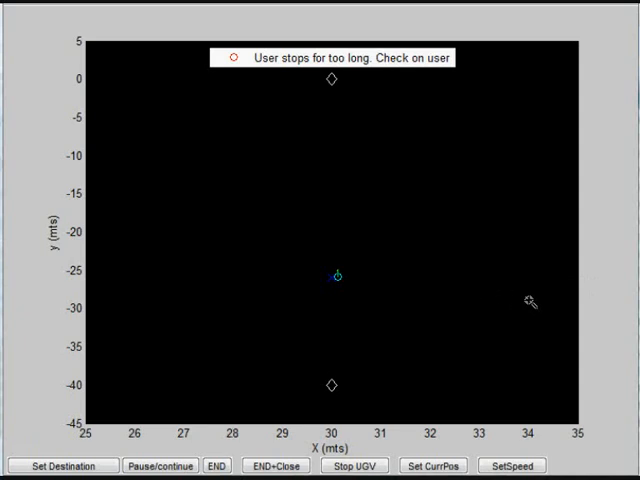
{"action": "mouse_move", "coordinate": [555, 305]}
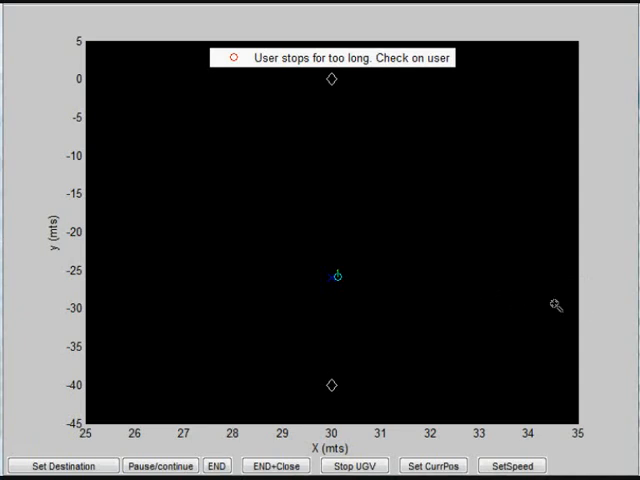
{"action": "mouse_move", "coordinate": [368, 297]}
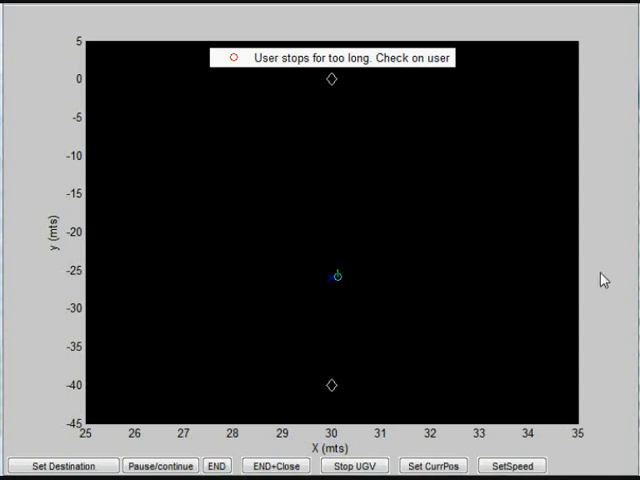
{"action": "mouse_move", "coordinate": [604, 311]}
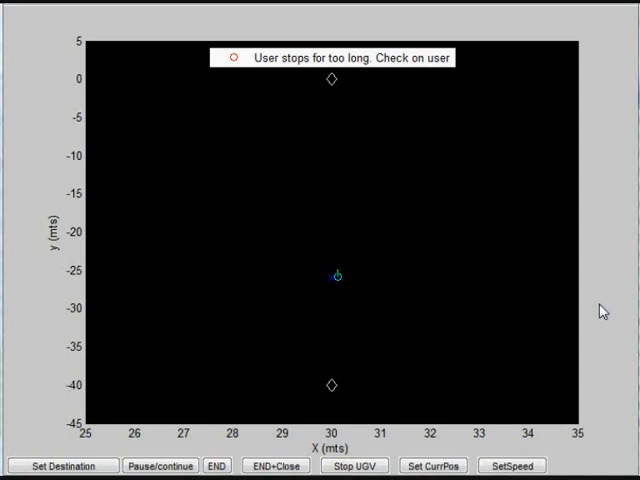
{"action": "mouse_move", "coordinate": [399, 310]}
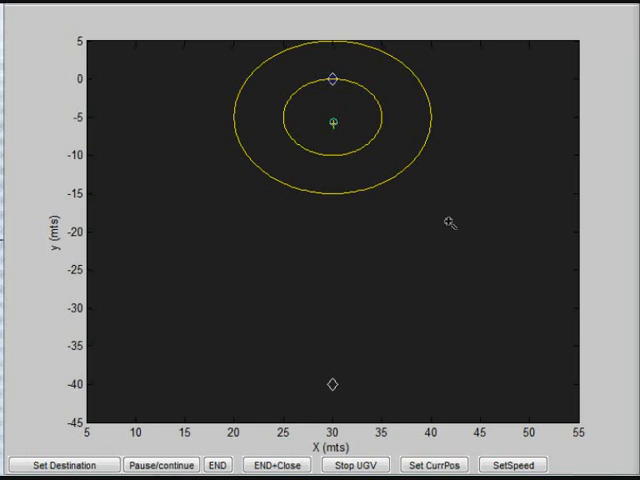
{"action": "mouse_move", "coordinate": [355, 108]}
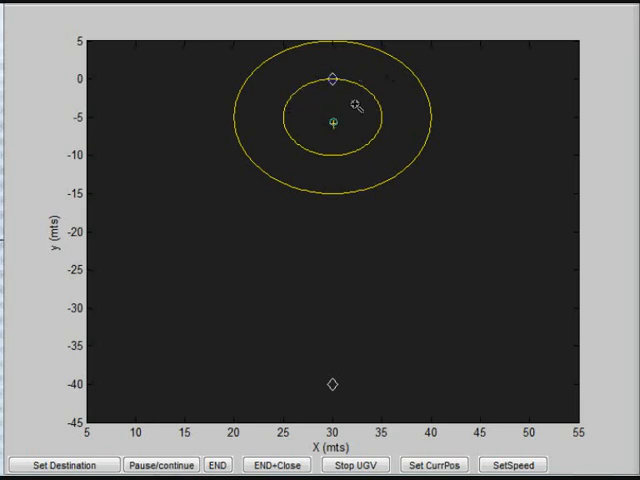
{"action": "mouse_move", "coordinate": [555, 218]}
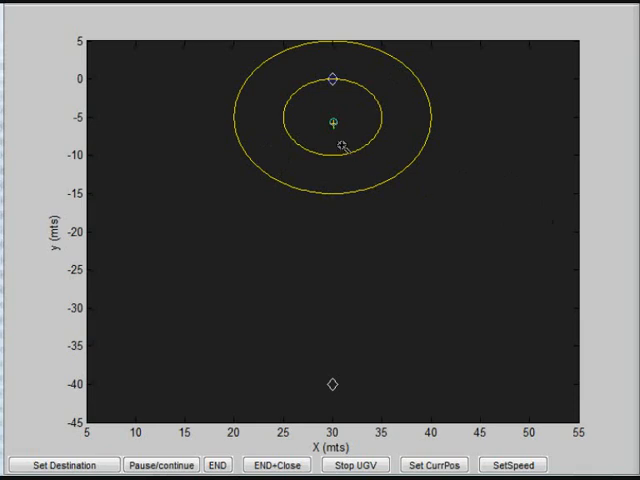
{"action": "mouse_move", "coordinate": [310, 130]}
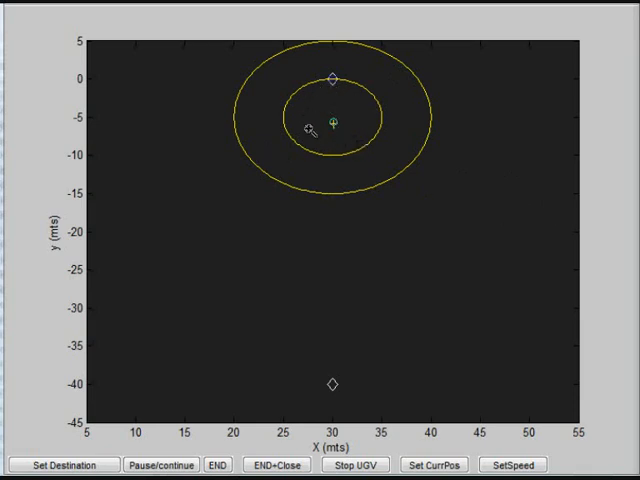
{"action": "mouse_move", "coordinate": [585, 135]}
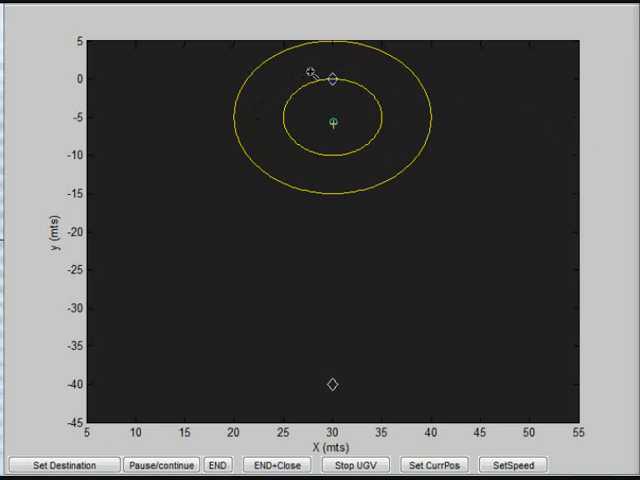
{"action": "mouse_move", "coordinate": [535, 127]}
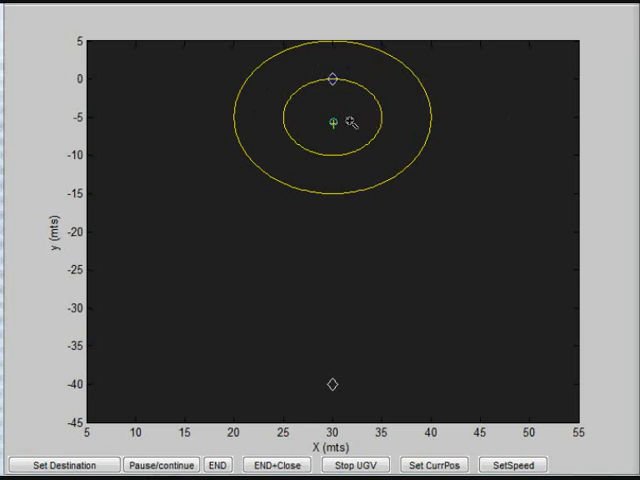
{"action": "mouse_move", "coordinate": [400, 95]}
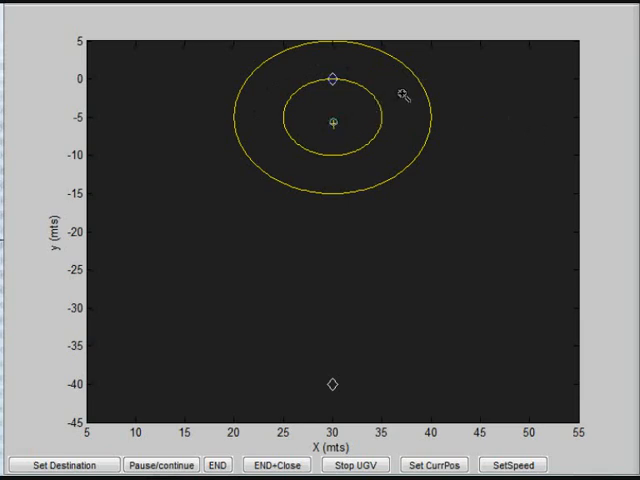
{"action": "mouse_move", "coordinate": [525, 105]}
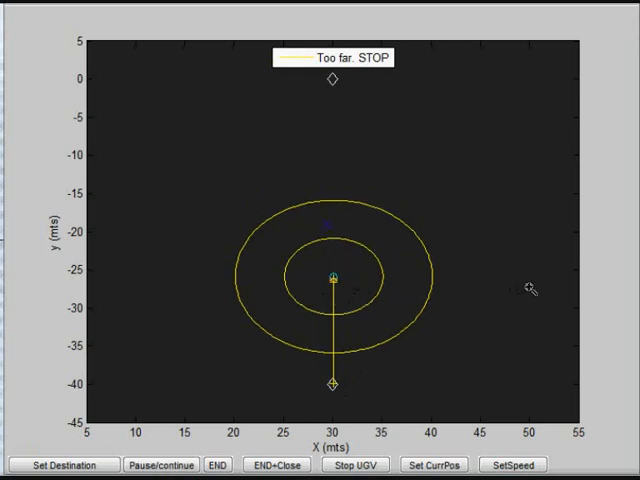
{"action": "mouse_move", "coordinate": [540, 285]}
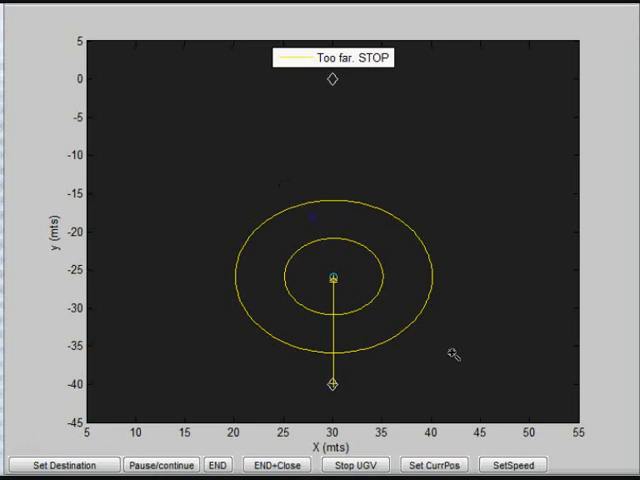
{"action": "mouse_move", "coordinate": [540, 315]}
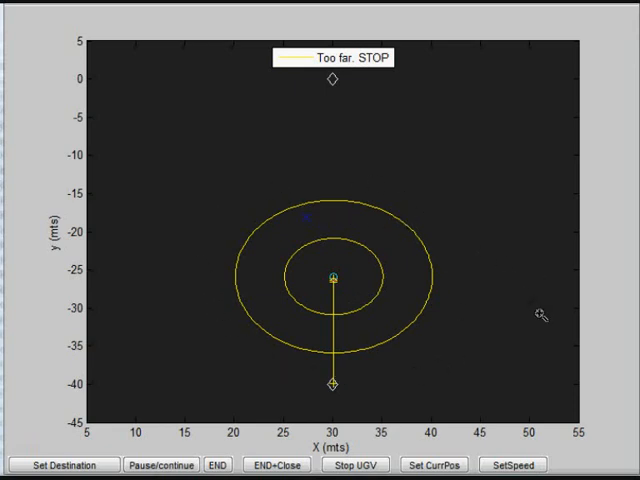
{"action": "mouse_move", "coordinate": [480, 318]}
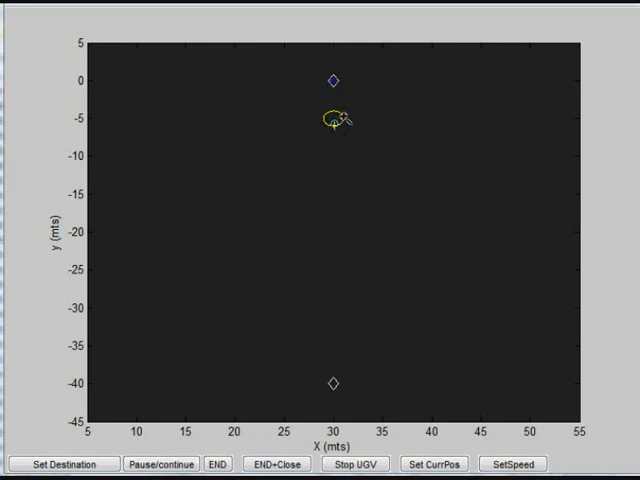
{"action": "mouse_move", "coordinate": [345, 118]}
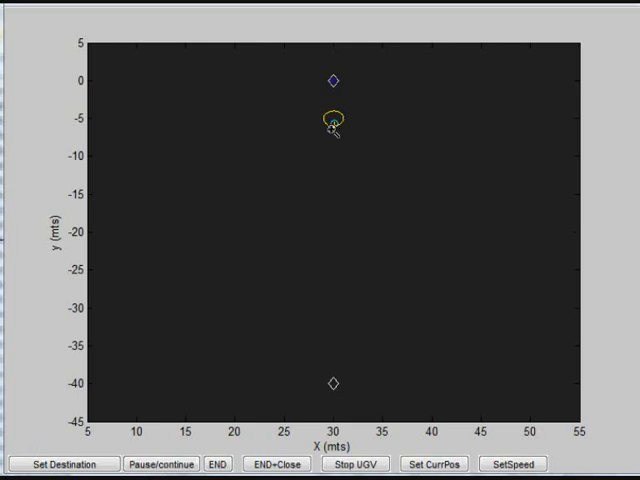
Step: Press SetSpeed so the UGV reaches about y = -5 m at 'Normal Distance. REGULAR SPEED'
{"action": "left_click", "coordinate": [512, 463]}
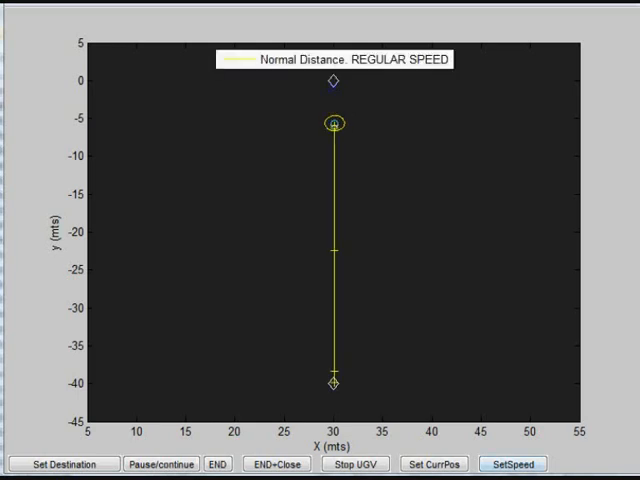